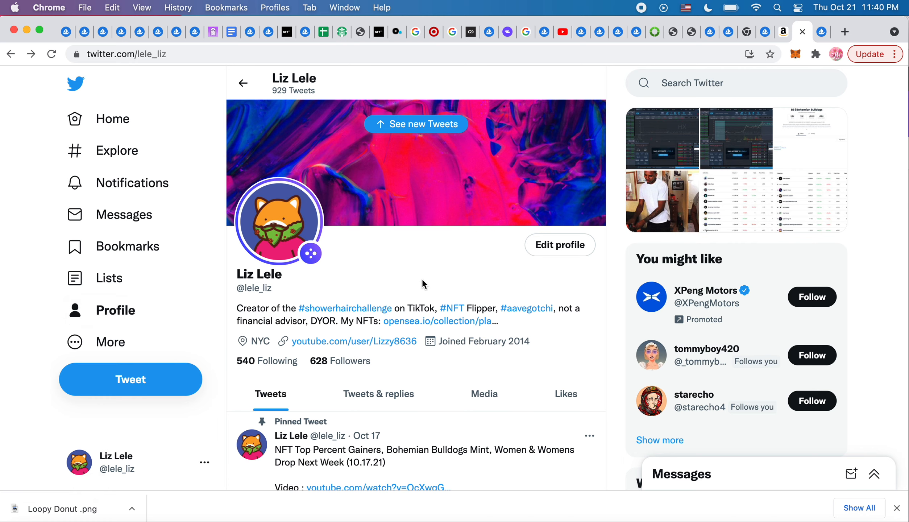
mouse_move(320, 243)
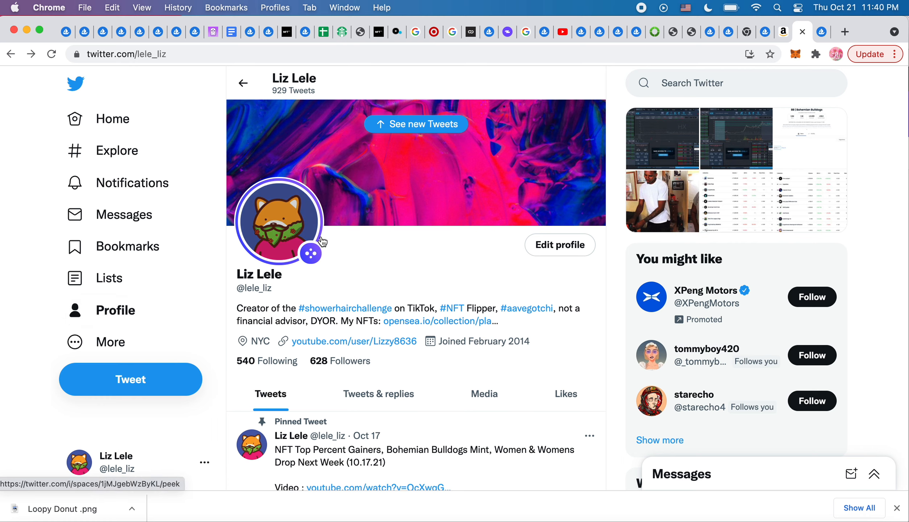
Scroll Liz Lele's Twitter profile down to the live NFT Chit Chat Space tweet
scroll(down, 3)
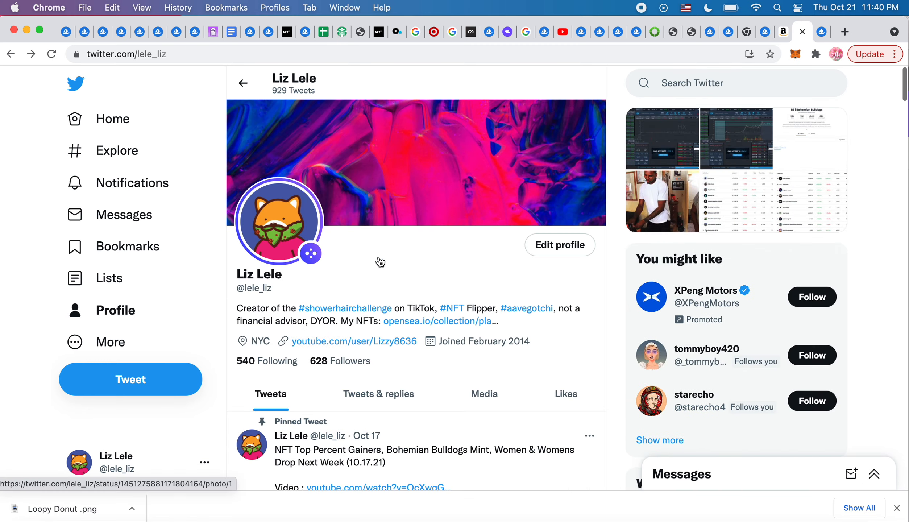
scroll(down, 3)
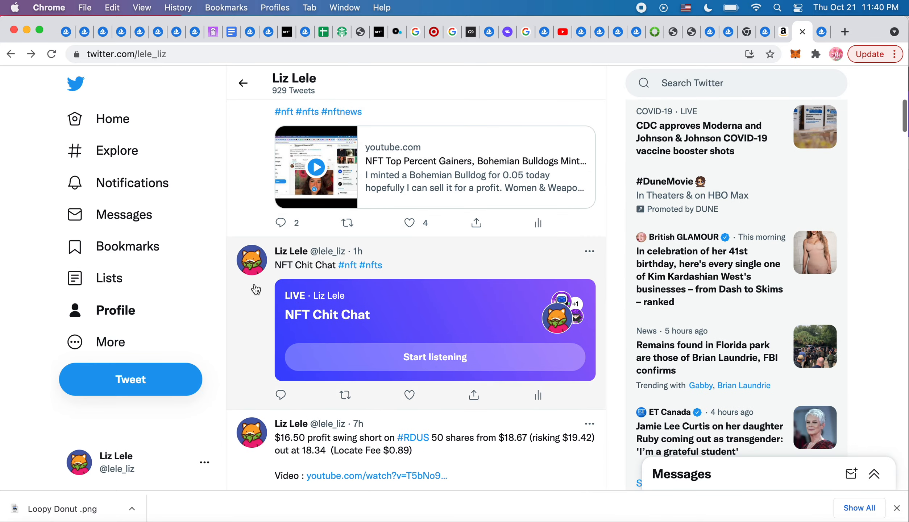
mouse_move(434, 292)
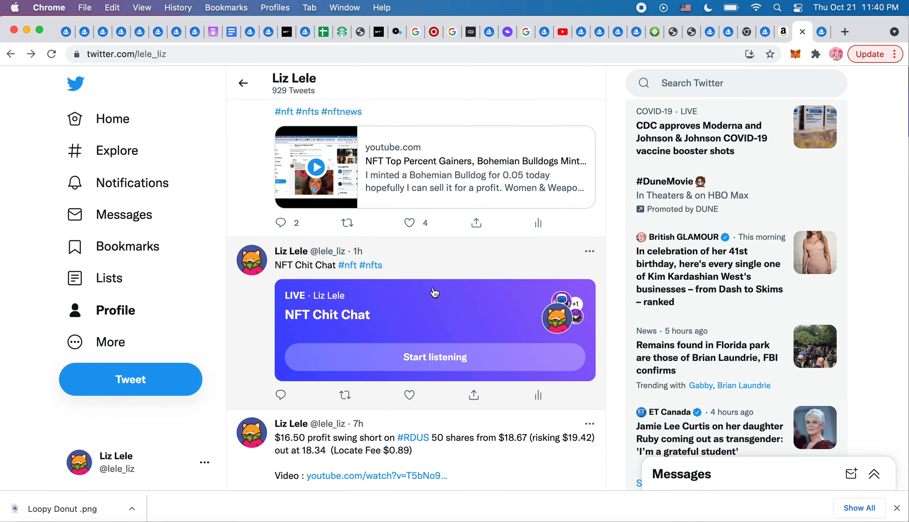
mouse_move(430, 262)
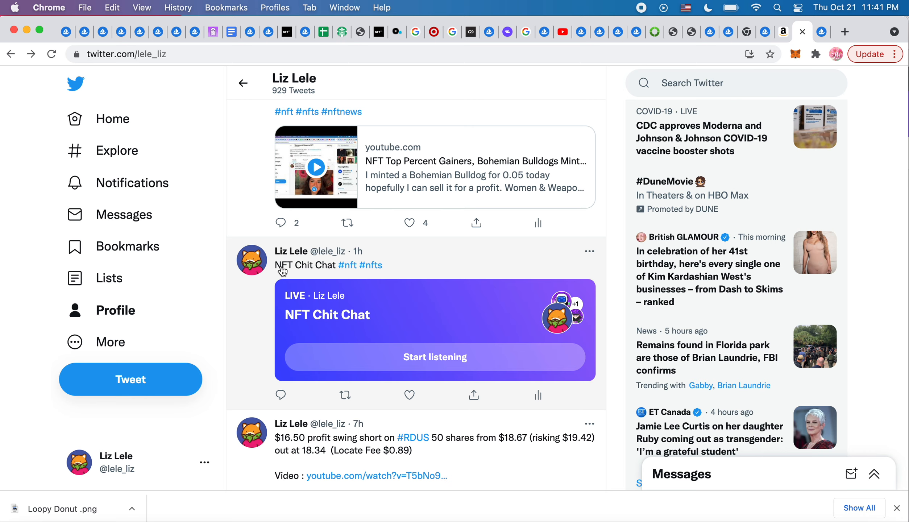
mouse_move(268, 291)
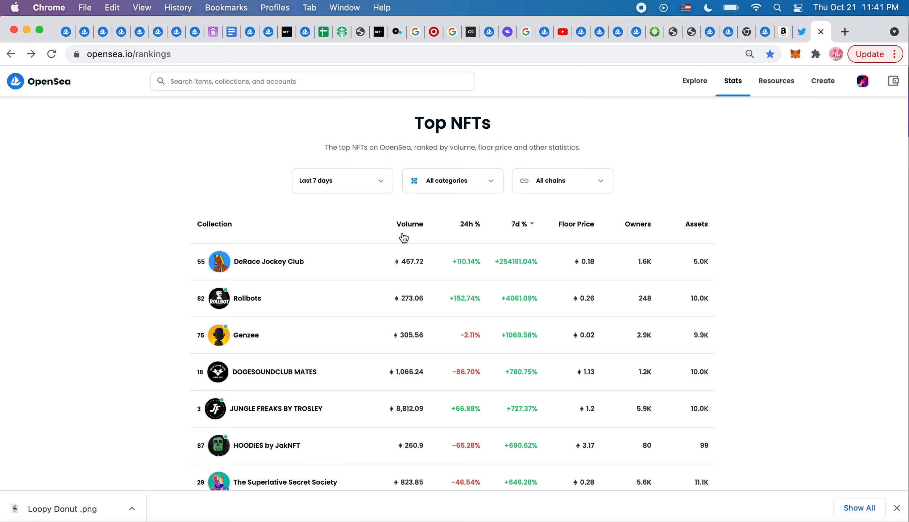
Rank the top NFTs by volume and show Doodles items available to Buy Now
click(410, 224)
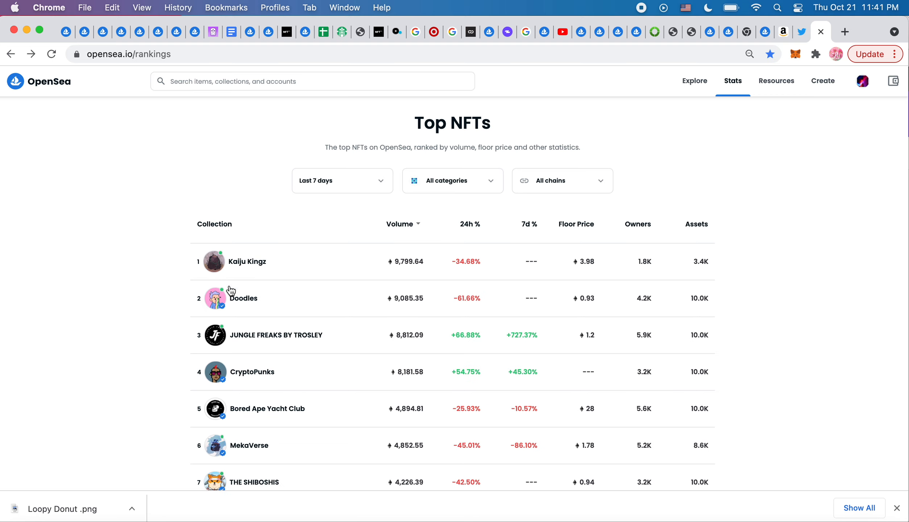
click(243, 298)
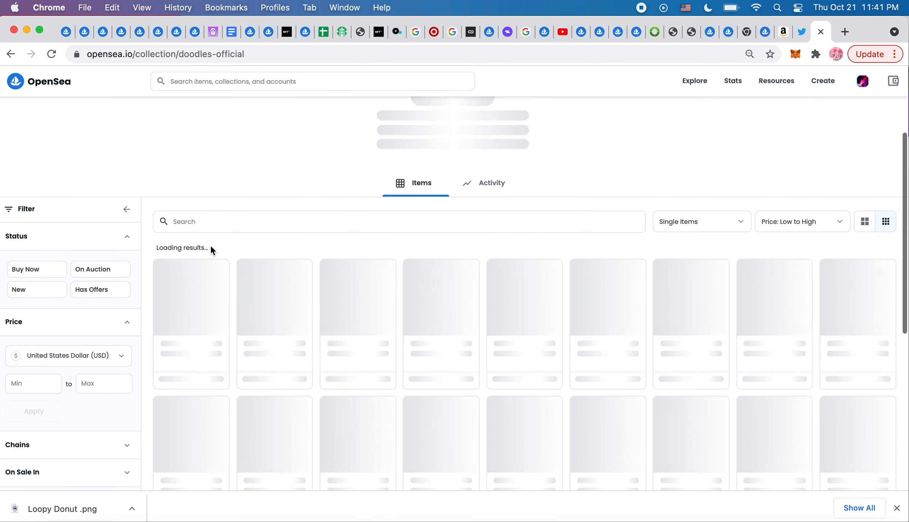
click(37, 269)
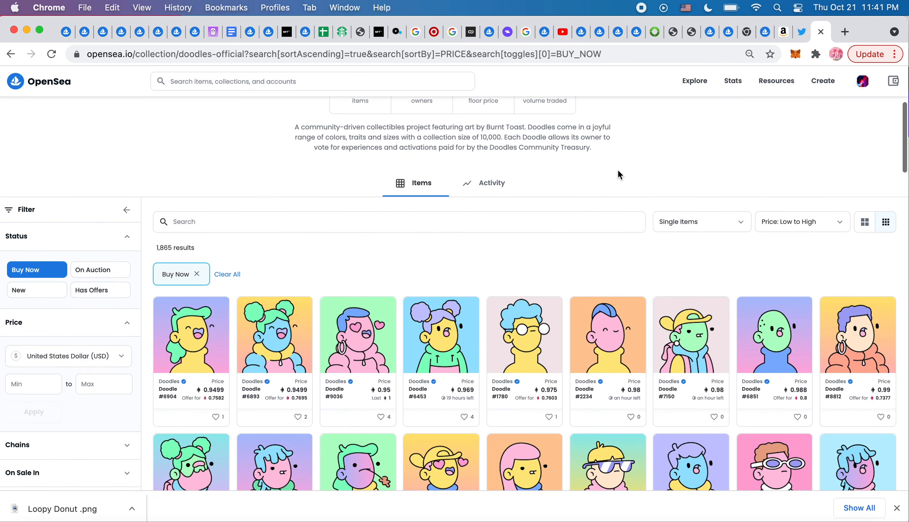
Scroll through the Doodles Buy Now listings, then return to the Top NFTs rankings
scroll(up, 3)
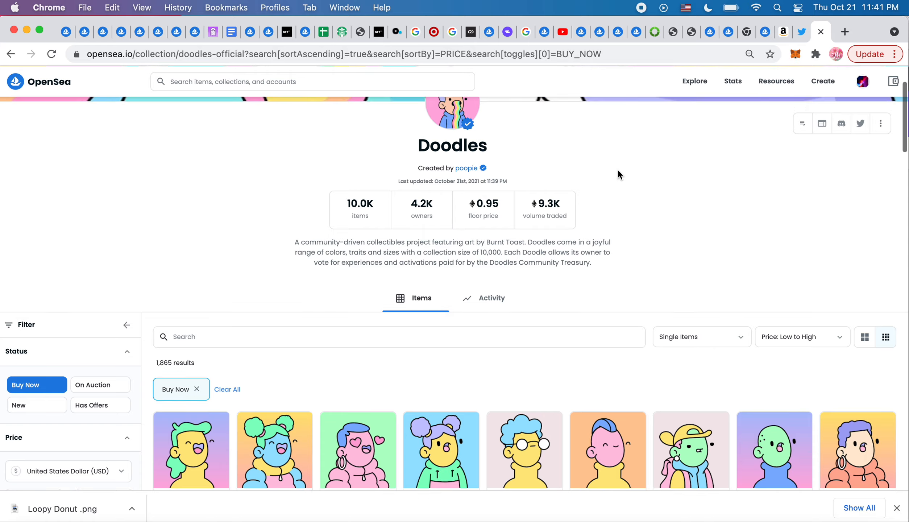
scroll(down, 3)
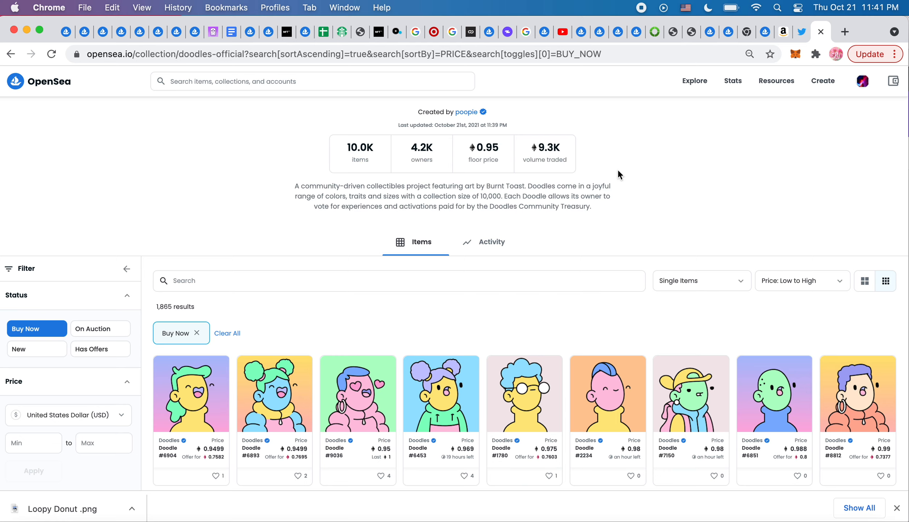
scroll(down, 3)
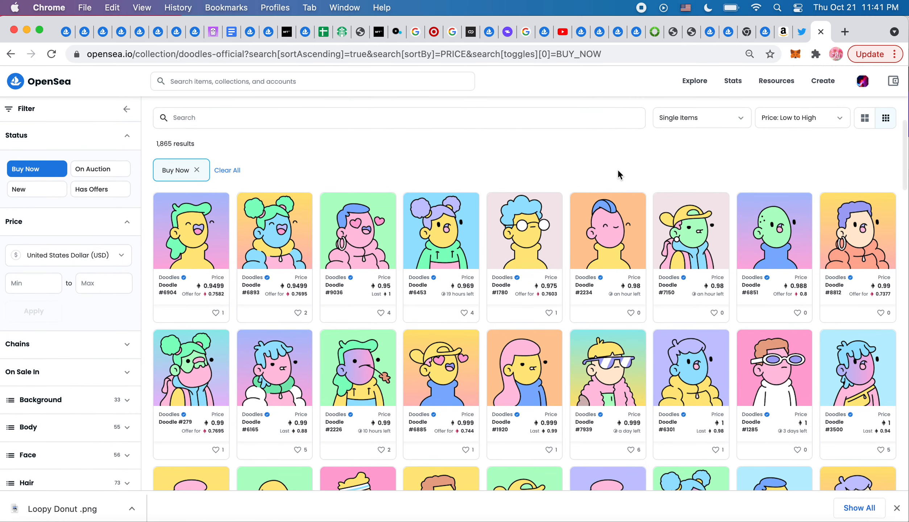
scroll(down, 3)
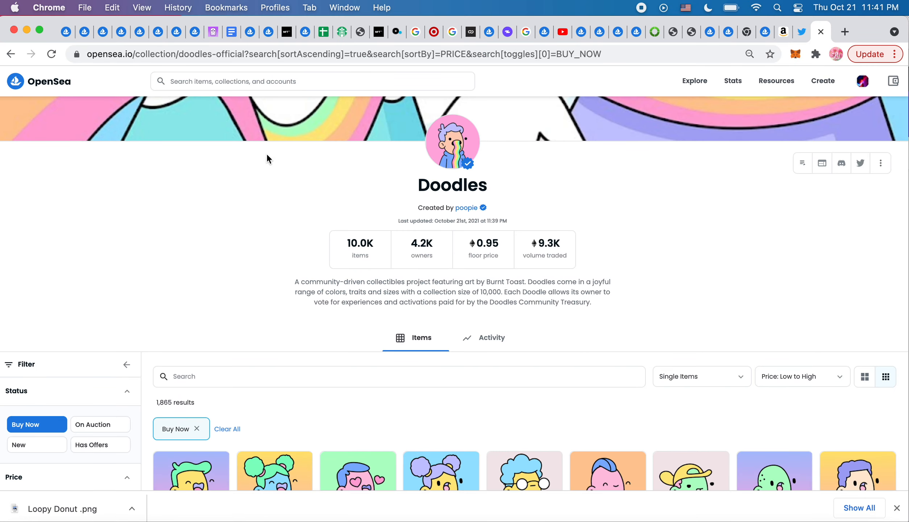
click(11, 54)
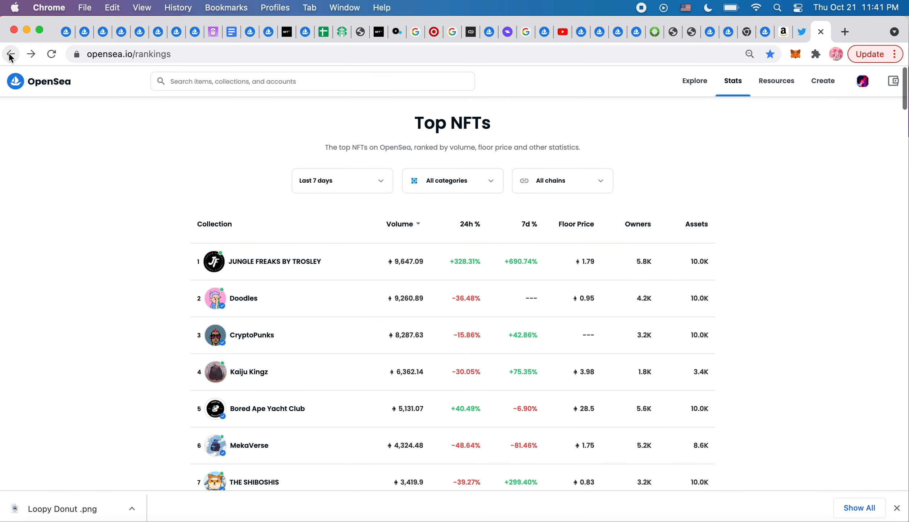
scroll(down, 3)
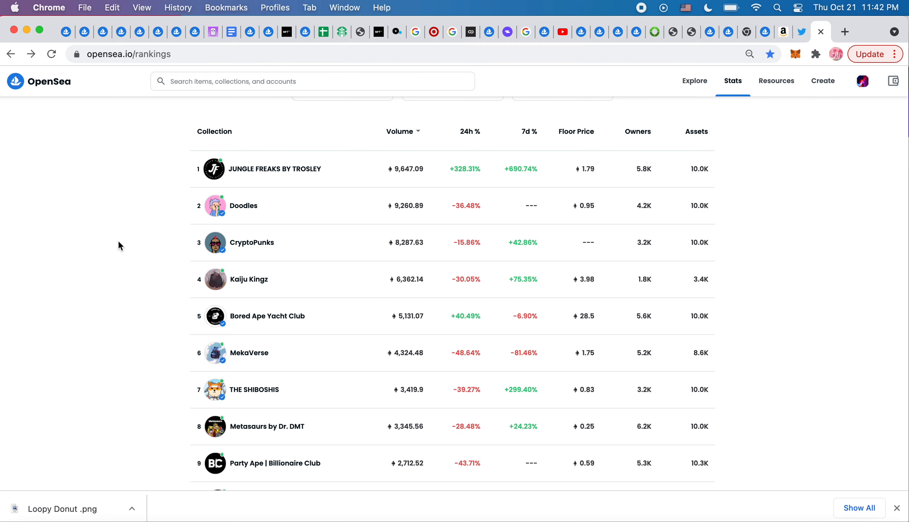
mouse_move(299, 452)
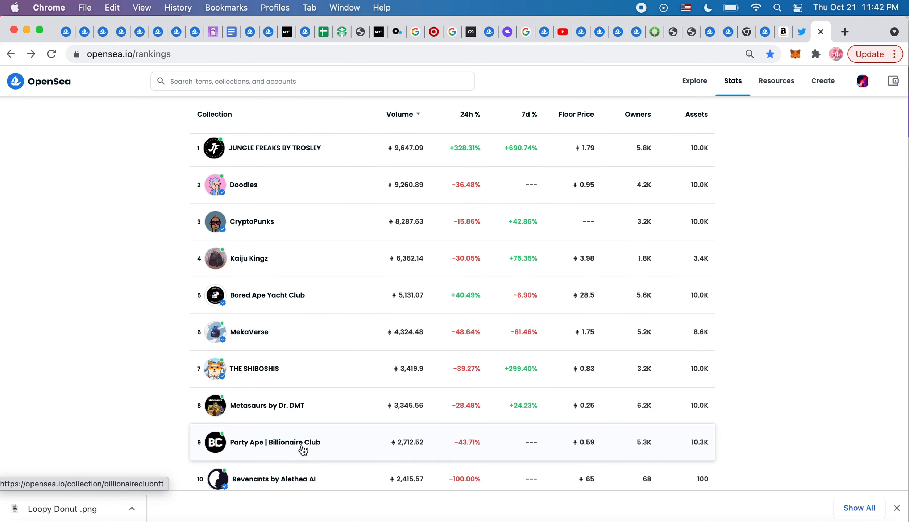
mouse_move(593, 455)
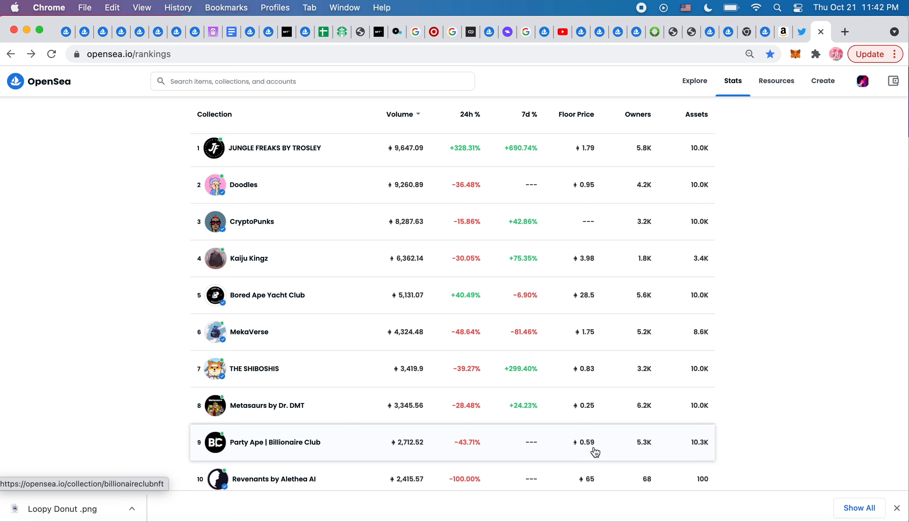
mouse_move(311, 455)
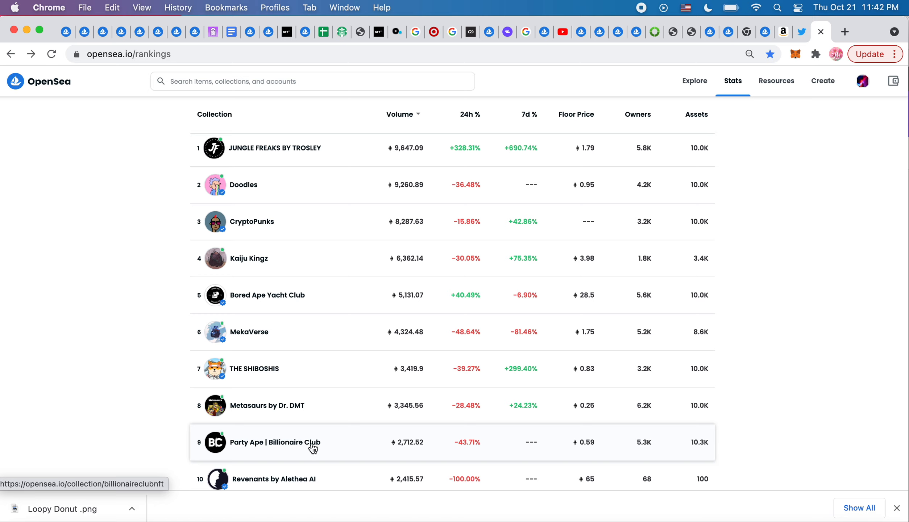
mouse_move(294, 447)
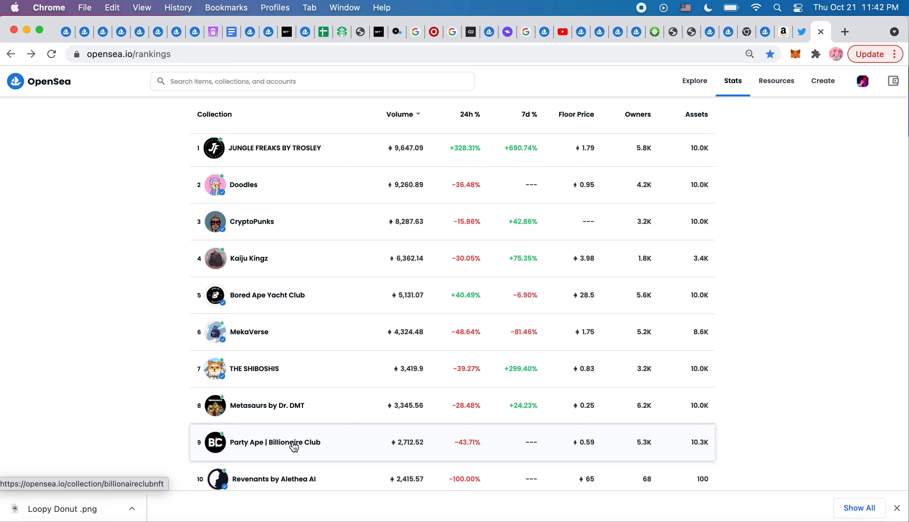
mouse_move(247, 379)
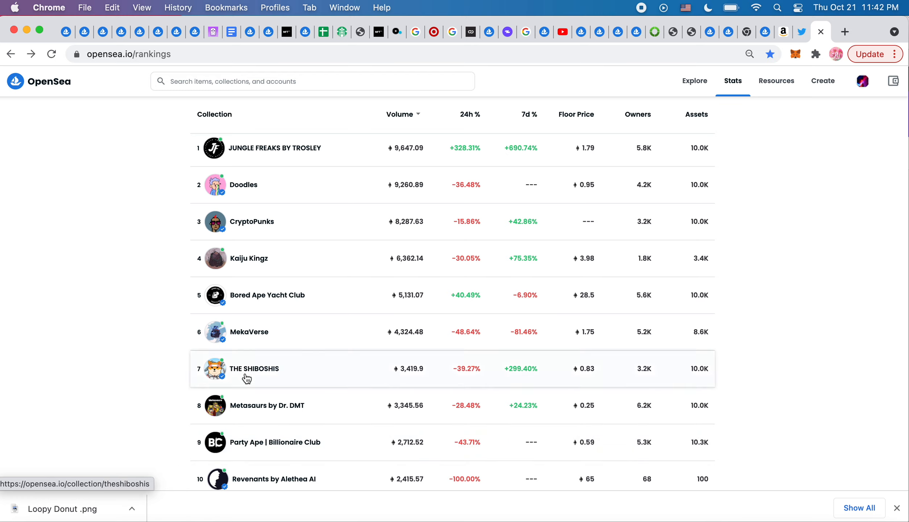
mouse_move(614, 395)
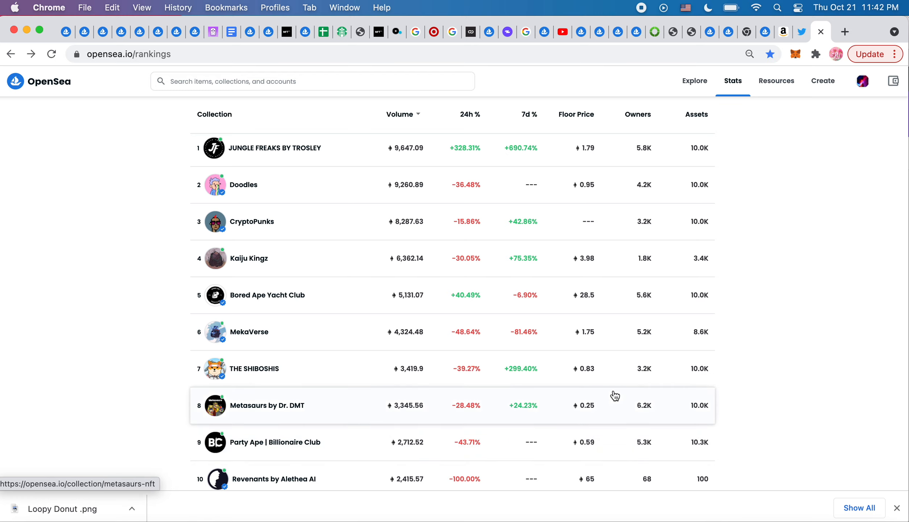
scroll(down, 3)
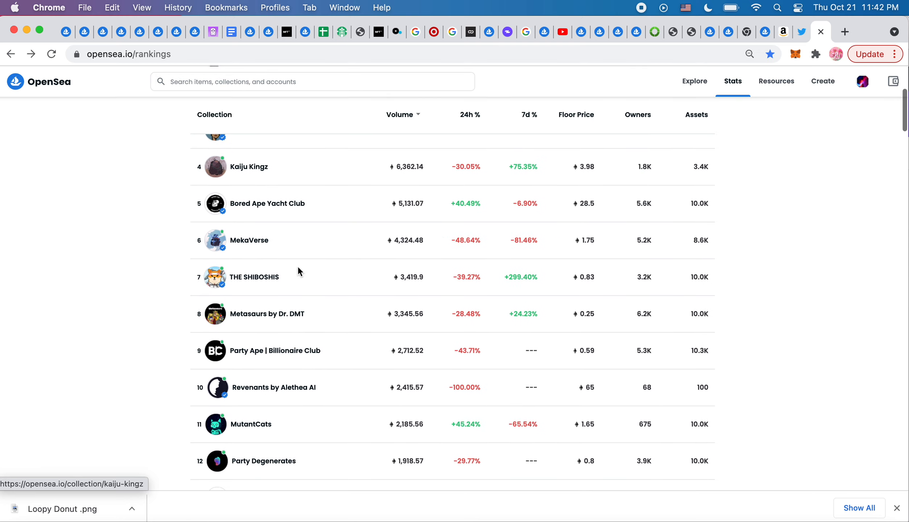
scroll(down, 3)
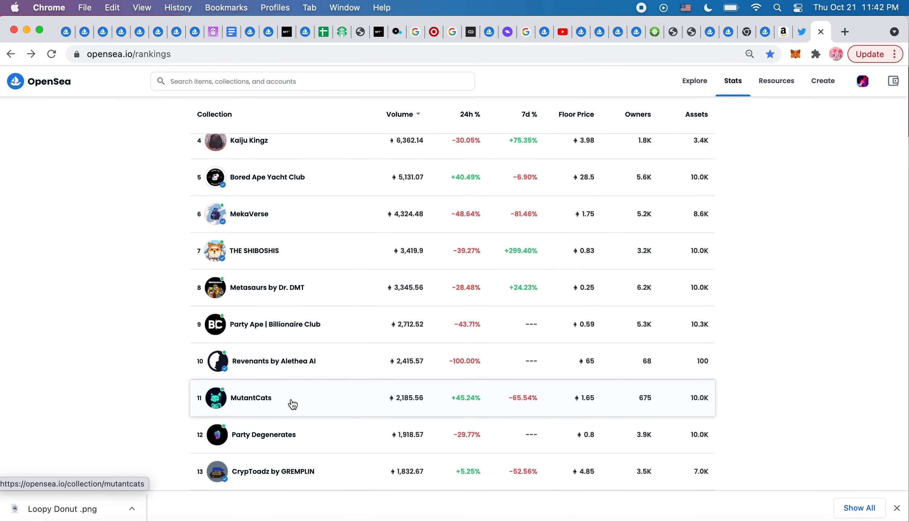
Open Party Degenerates briefly, then return to the rankings sorted by 24h change
click(264, 435)
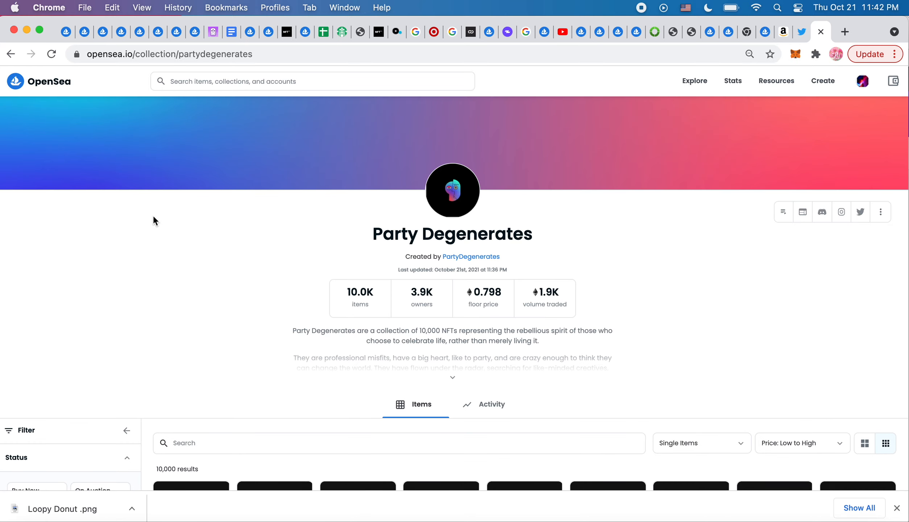
click(11, 54)
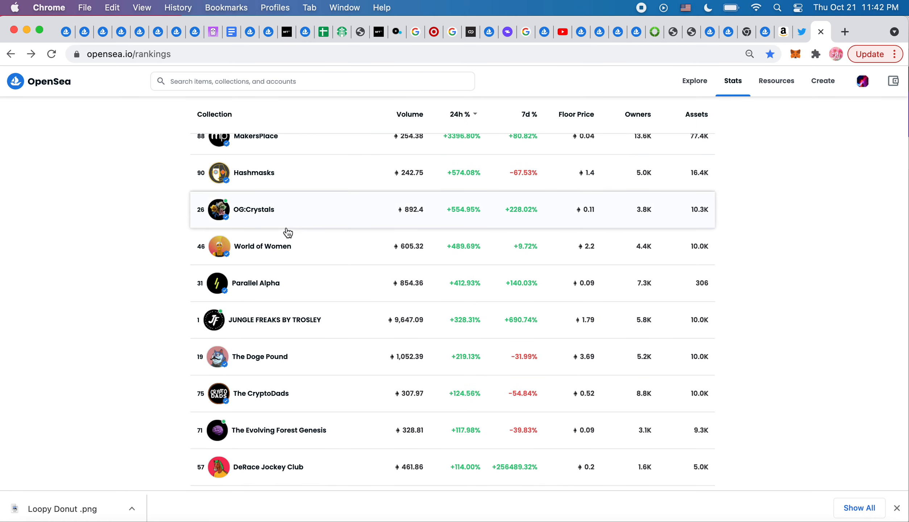
mouse_move(268, 257)
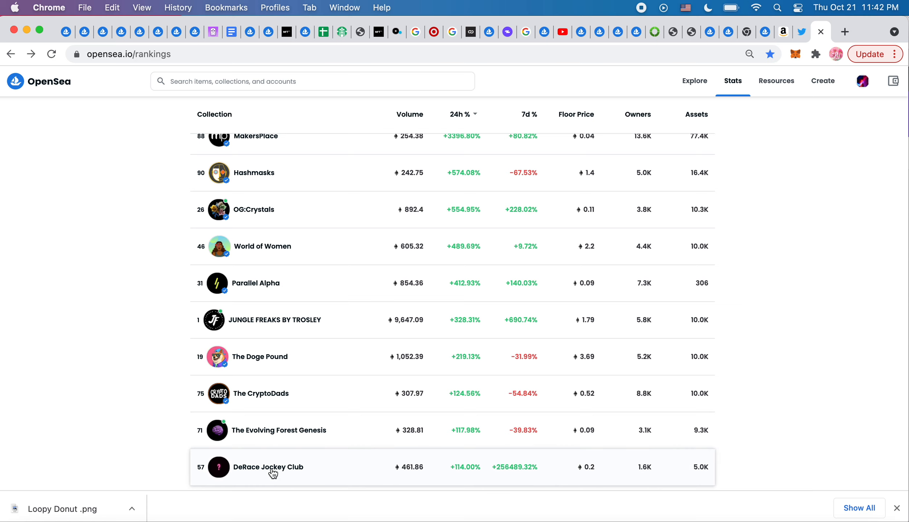
Open DeRace Jockey Club's collection, then return to the rankings sorted by 7-day change
click(268, 467)
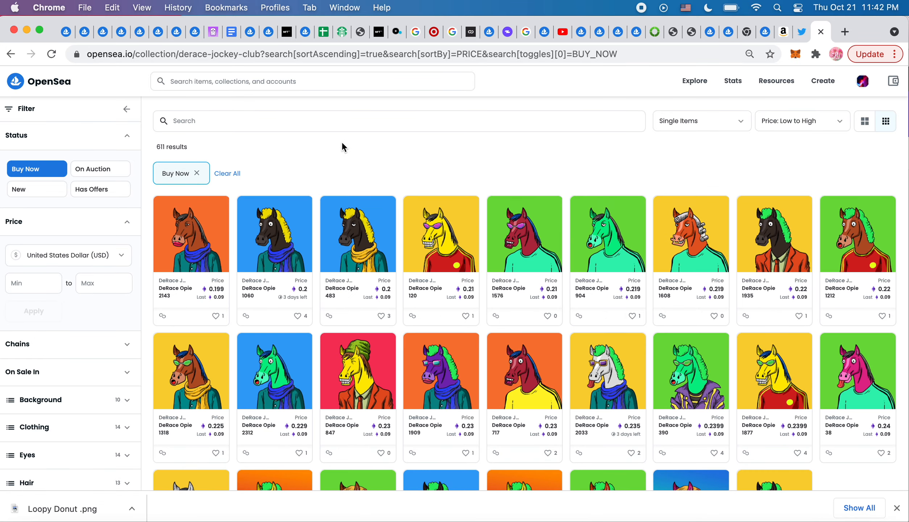
mouse_move(120, 14)
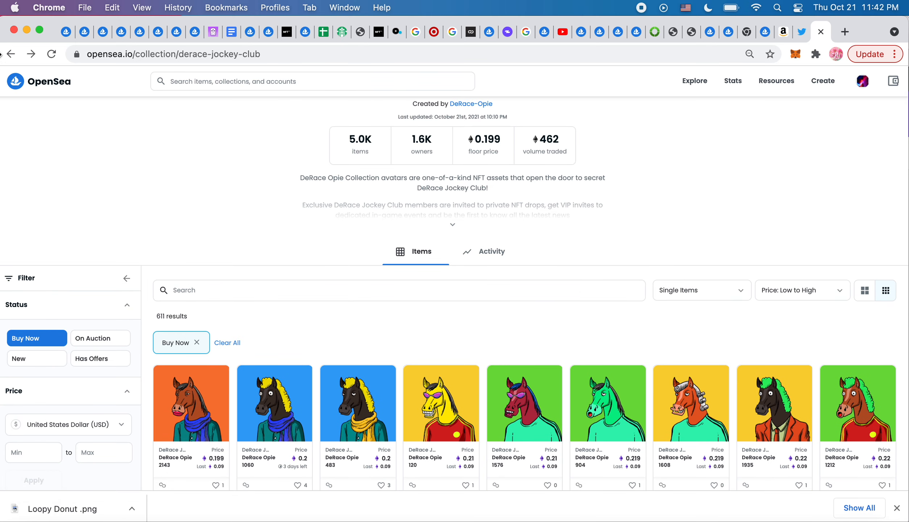
click(733, 81)
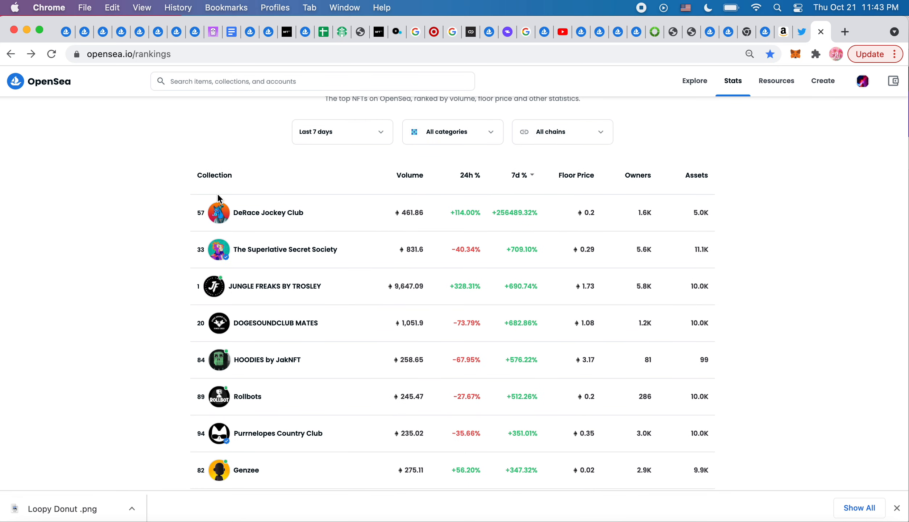
mouse_move(116, 295)
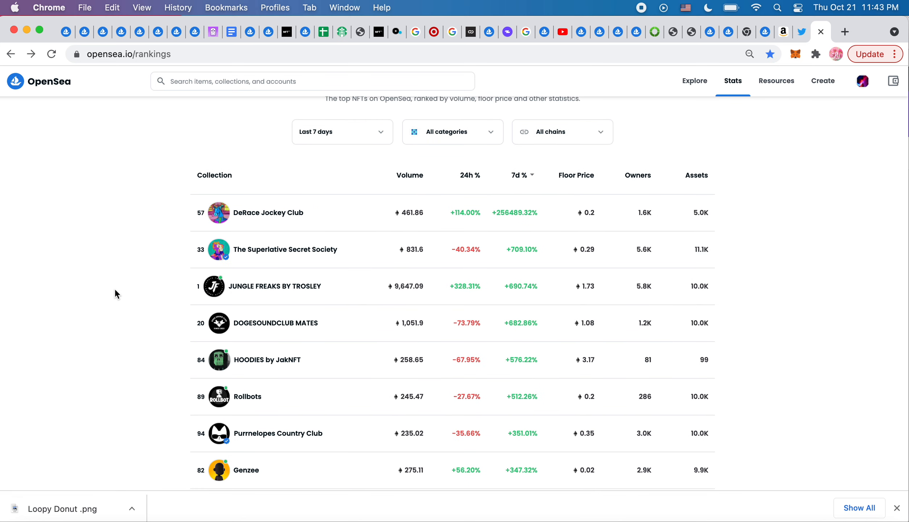
Scroll the rankings, view the HOODIES by JakNFT collection, and return to the list
scroll(down, 3)
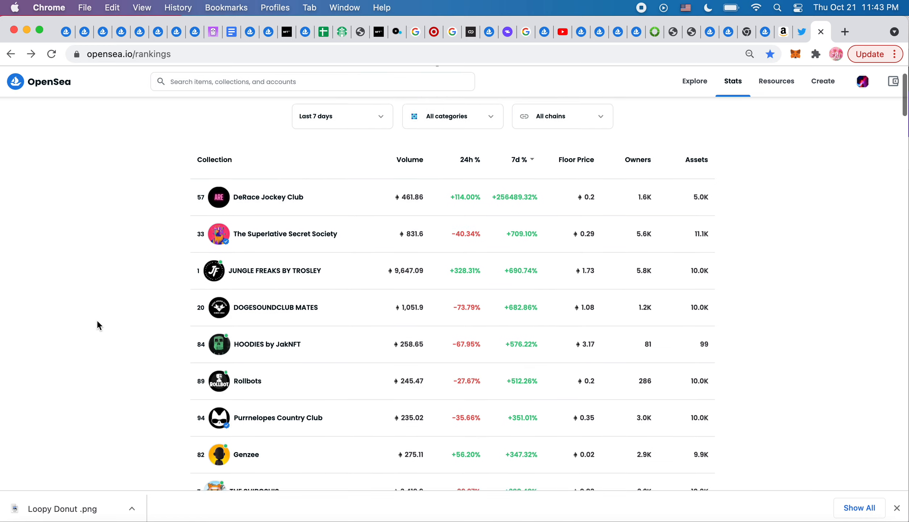
scroll(down, 3)
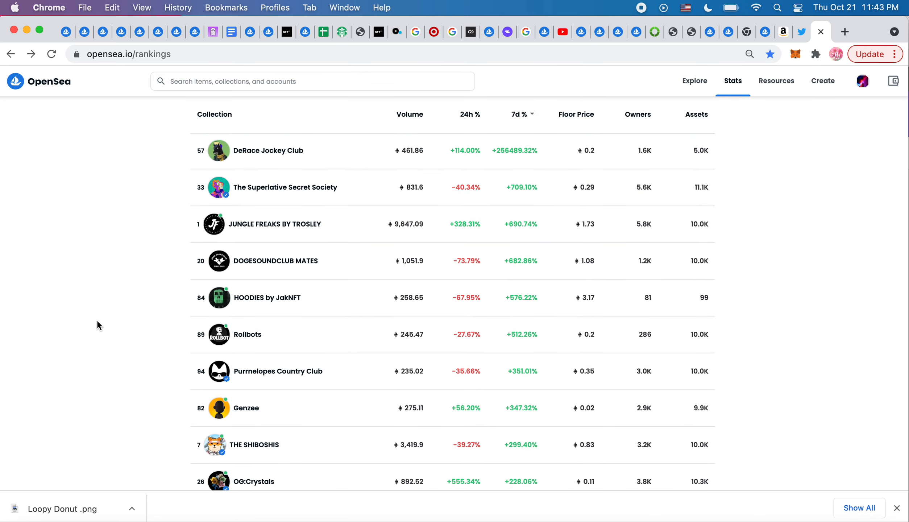
click(267, 298)
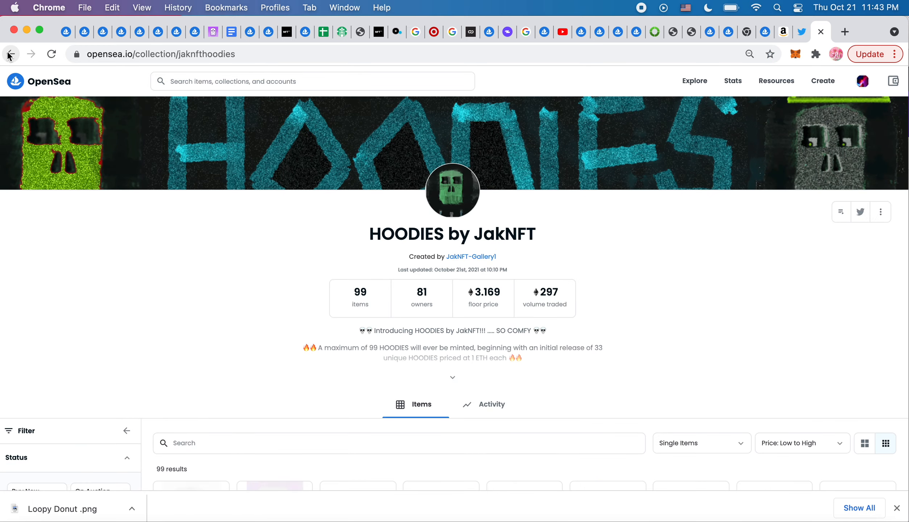
scroll(down, 3)
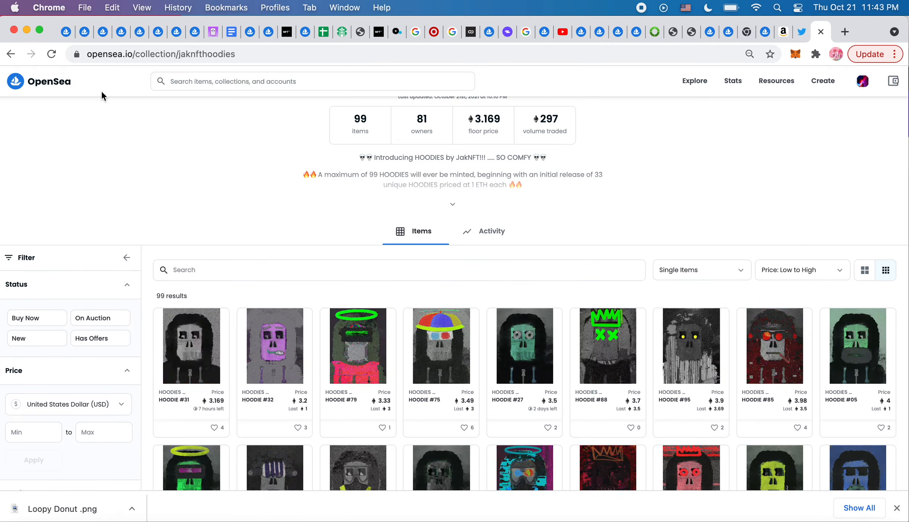
click(733, 80)
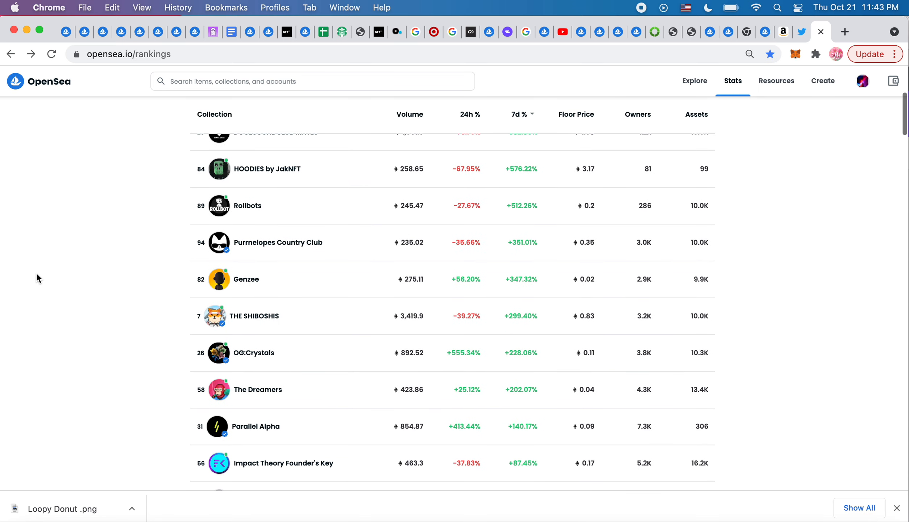
View The Dreamers collection, return to the rankings, then check the Twitter profile
click(257, 390)
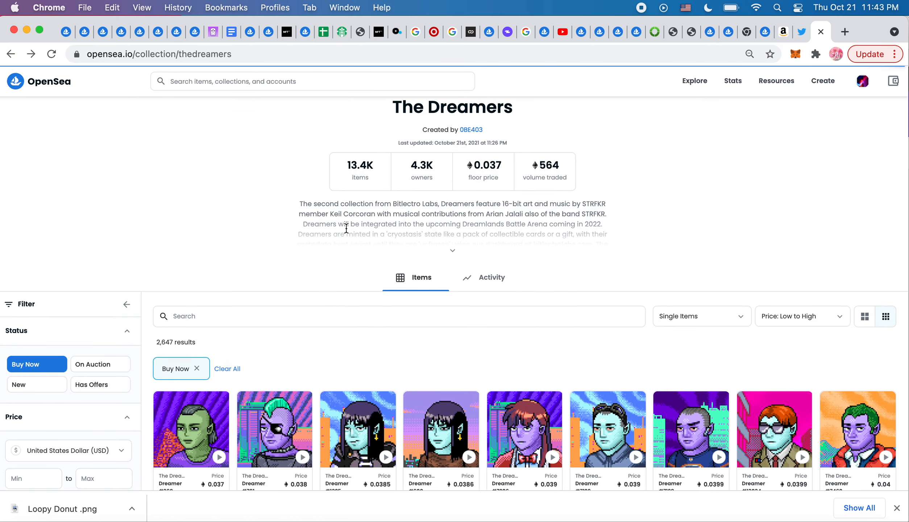
click(733, 81)
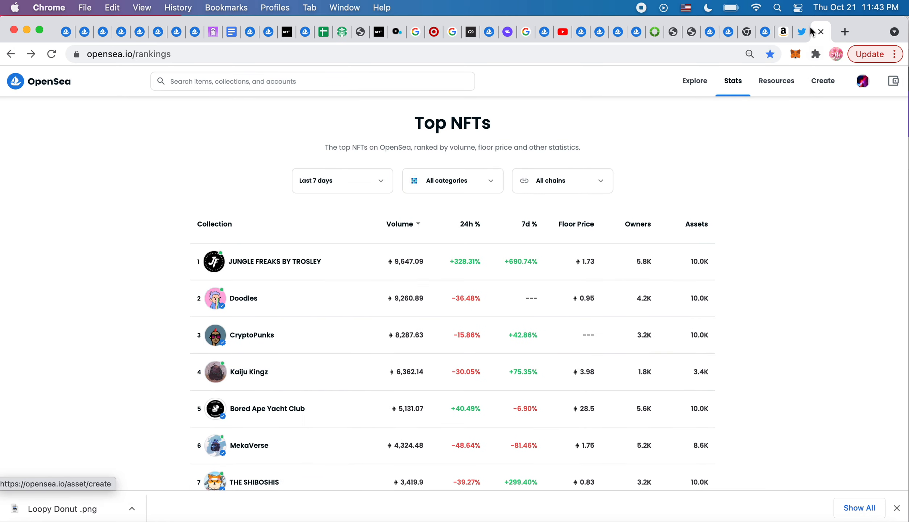
click(800, 31)
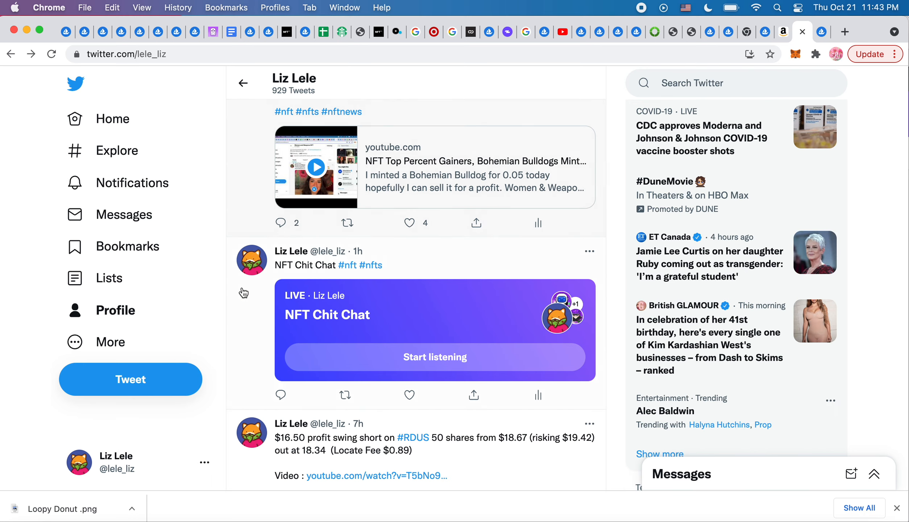
mouse_move(429, 308)
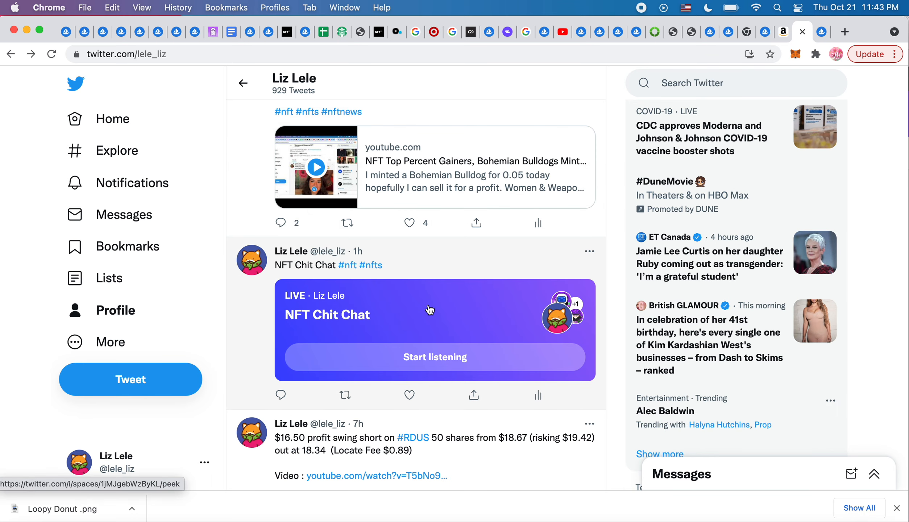
mouse_move(897, 16)
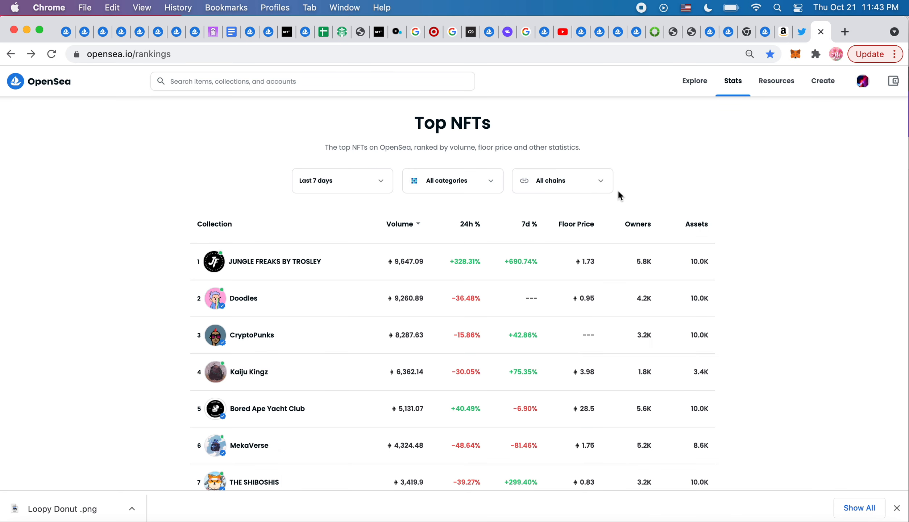
mouse_move(272, 168)
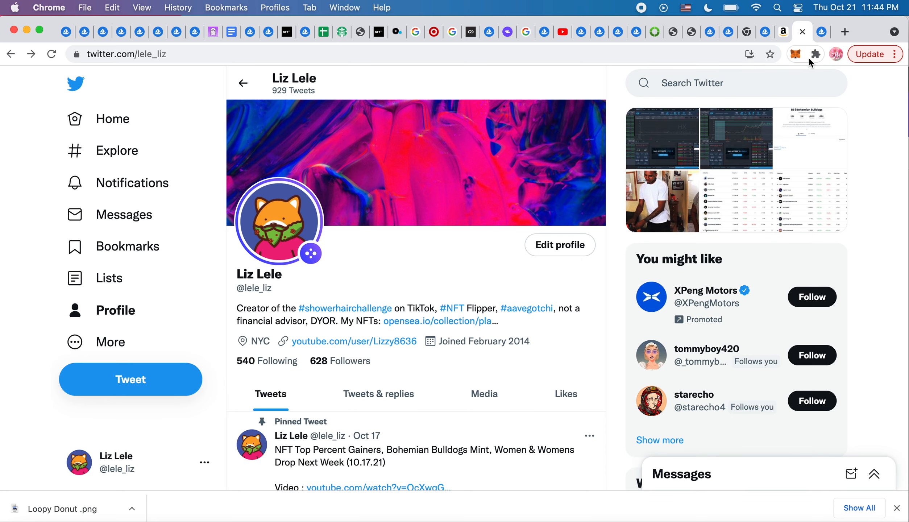
mouse_move(563, 33)
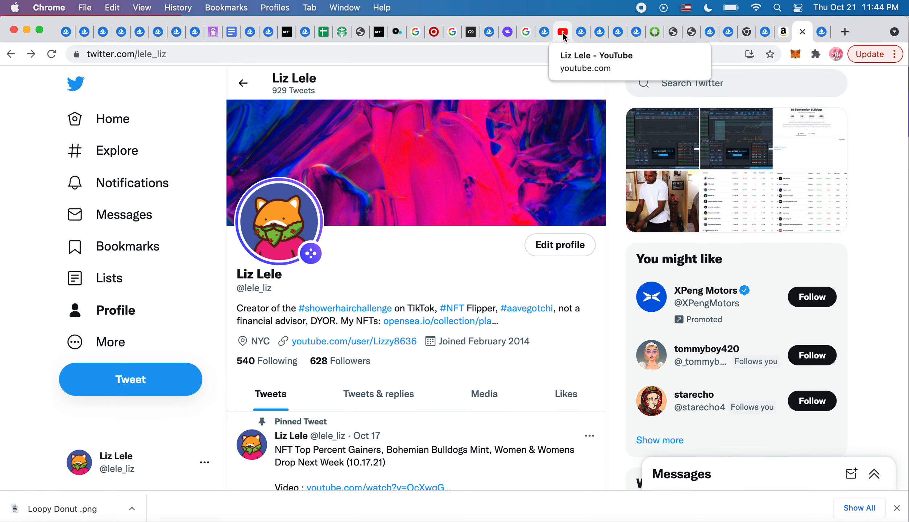
Show Liz Lele's YouTube channel Home tab with recent uploads and Shorts
click(562, 32)
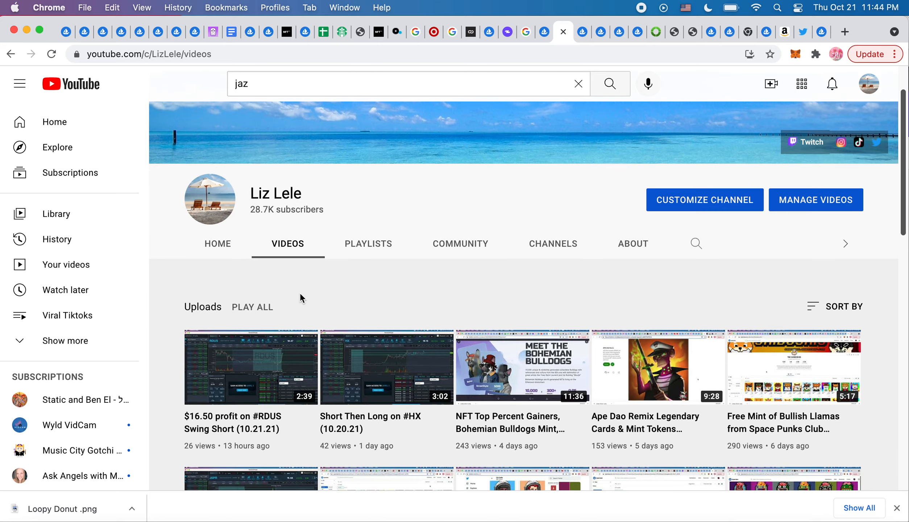
click(218, 244)
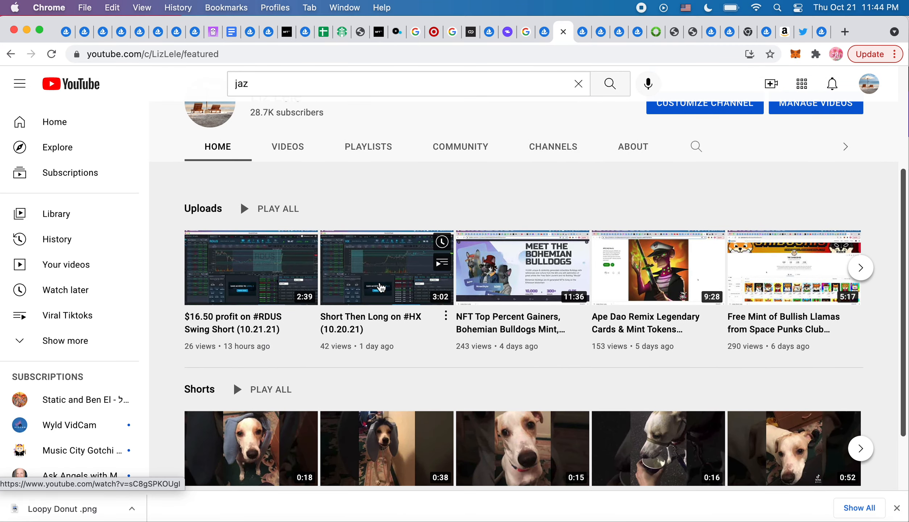
mouse_move(522, 335)
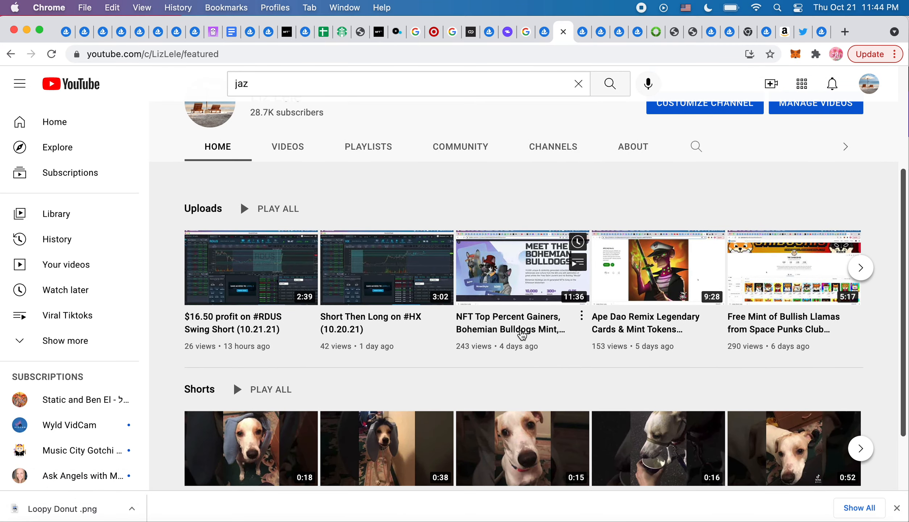
mouse_move(502, 178)
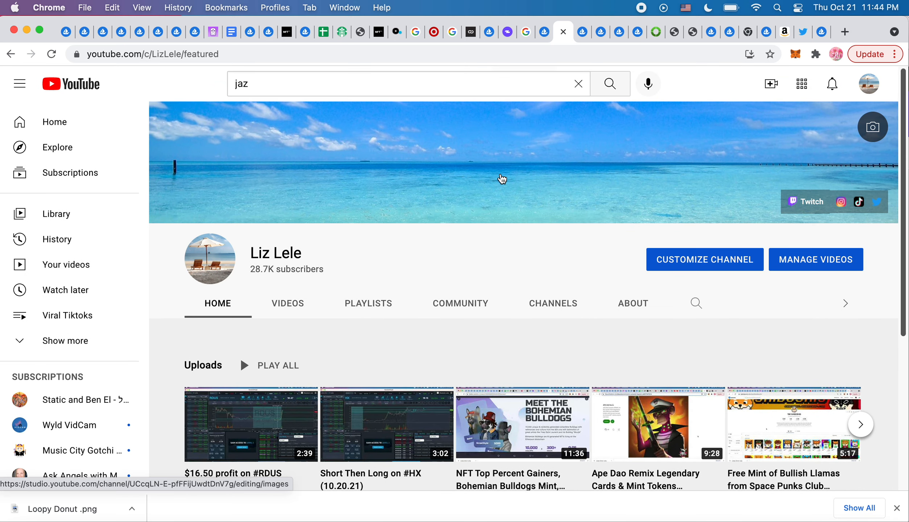
mouse_move(580, 125)
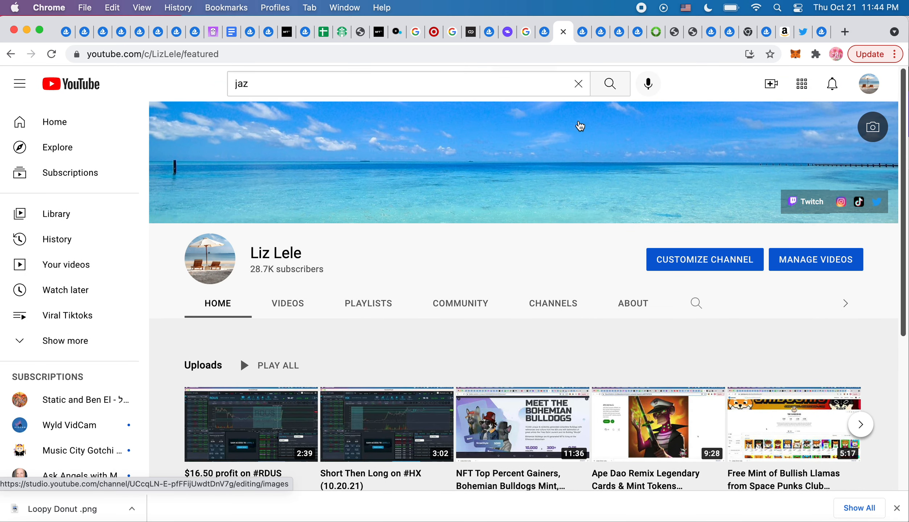